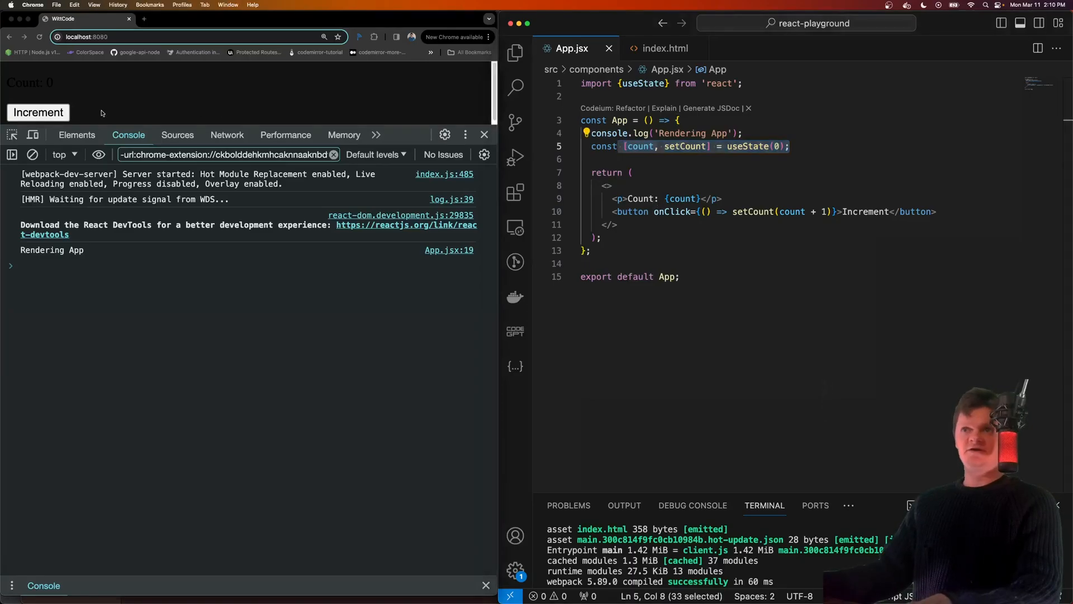
Increment the counter three times in Chrome so 'Rendering App' logs on each click
{"action": "left_click", "coordinate": [38, 112]}
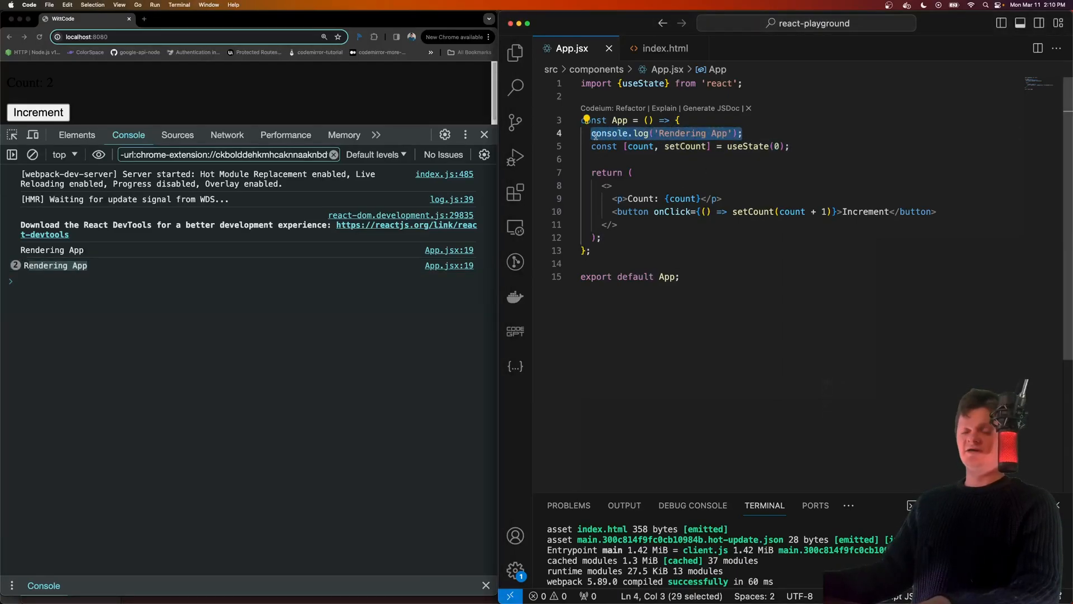
{"action": "mouse_move", "coordinate": [597, 133]}
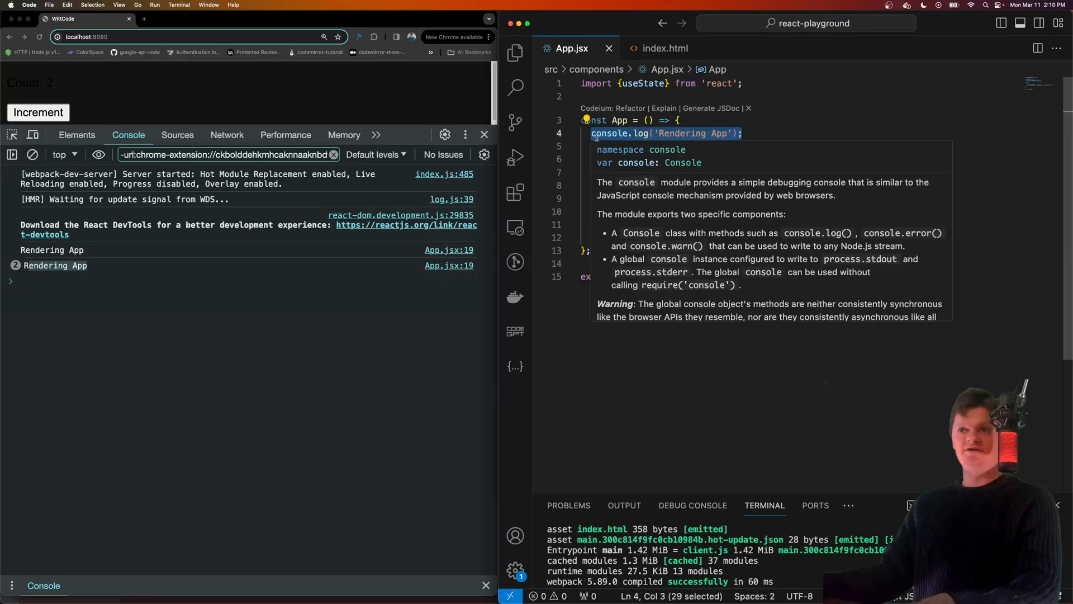
{"action": "left_click", "coordinate": [38, 112]}
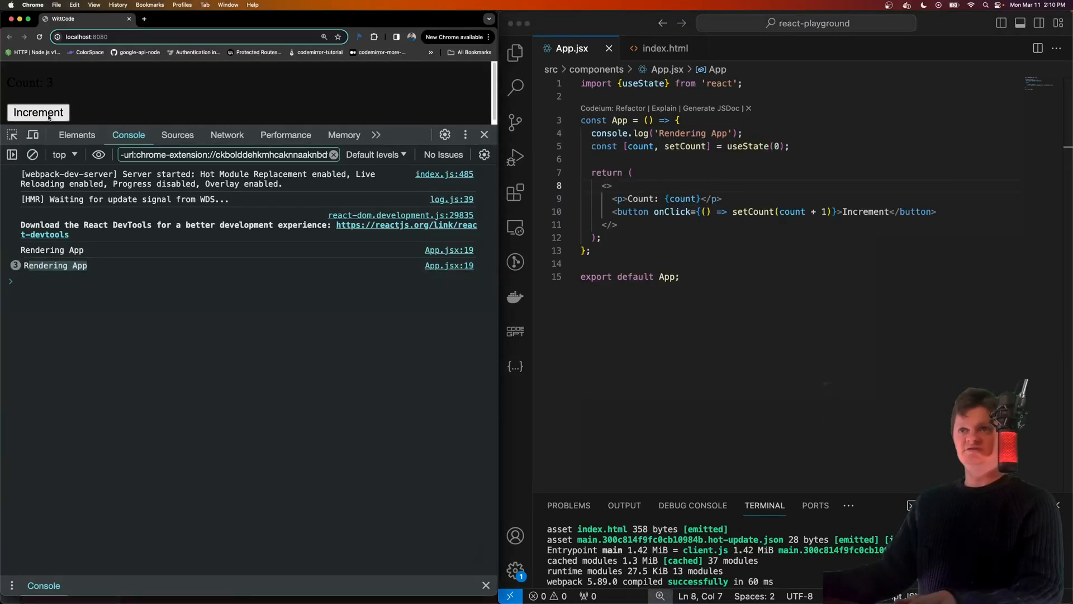
{"action": "left_click", "coordinate": [38, 112]}
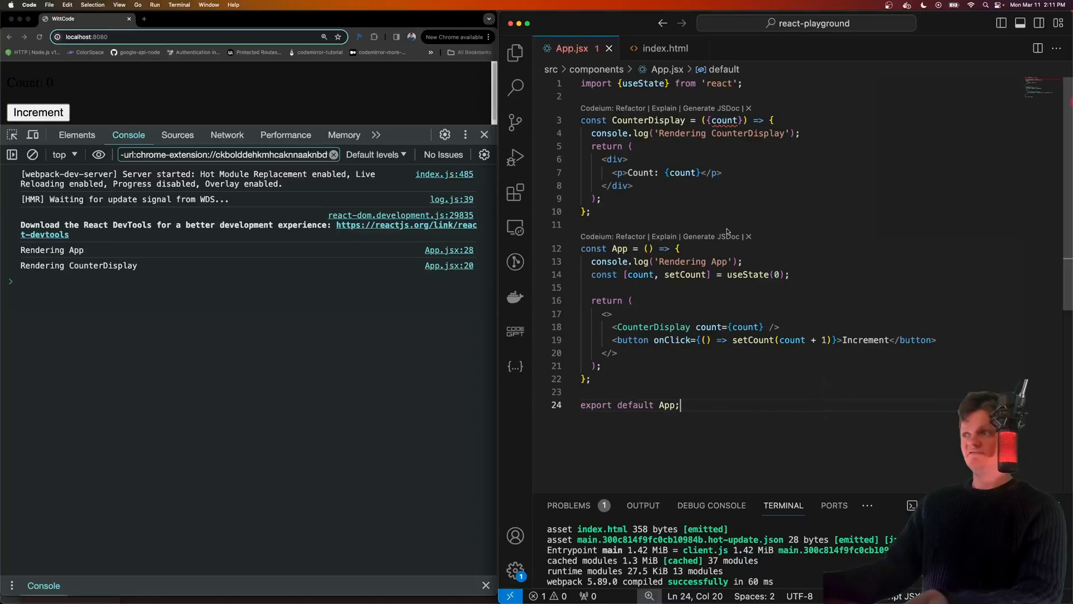
{"action": "double_click", "coordinate": [619, 248]}
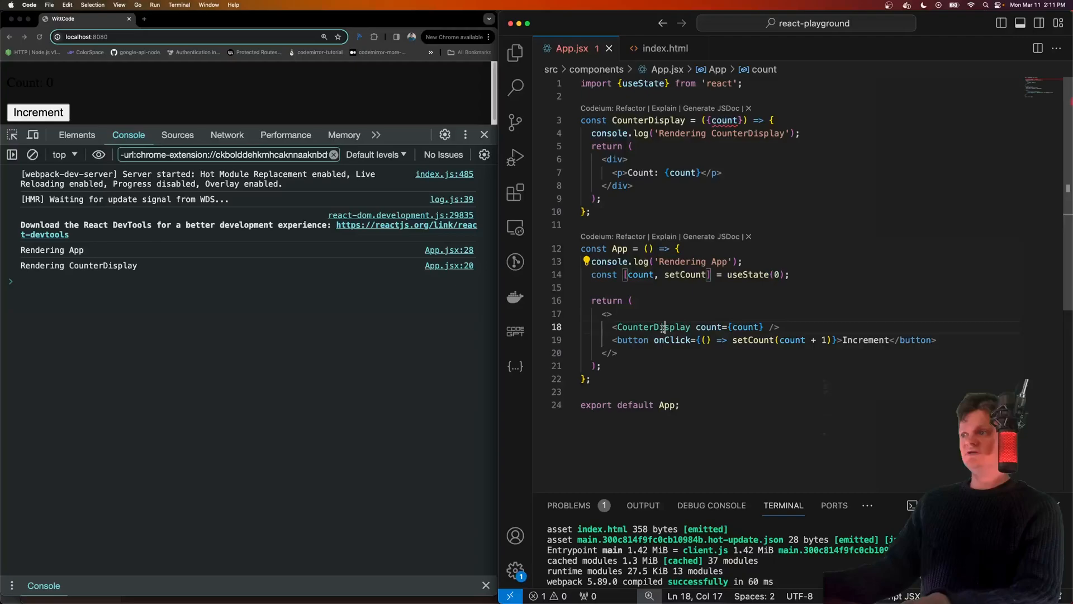
{"action": "left_click", "coordinate": [593, 211]}
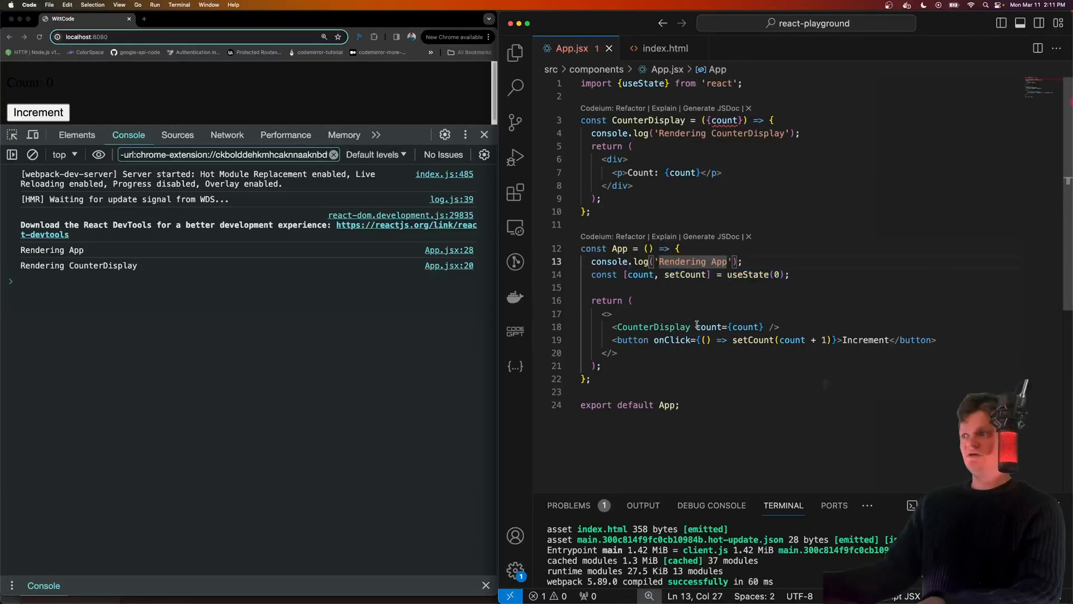
{"action": "left_click_drag", "start_coordinate": [618, 326], "coordinate": [780, 327]}
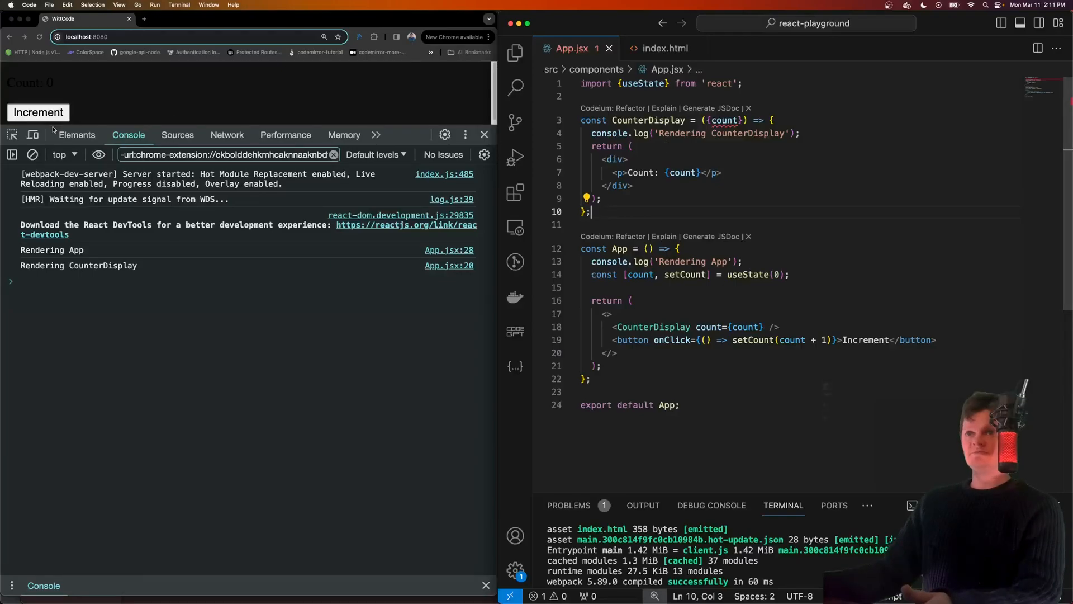
{"action": "left_click", "coordinate": [38, 112]}
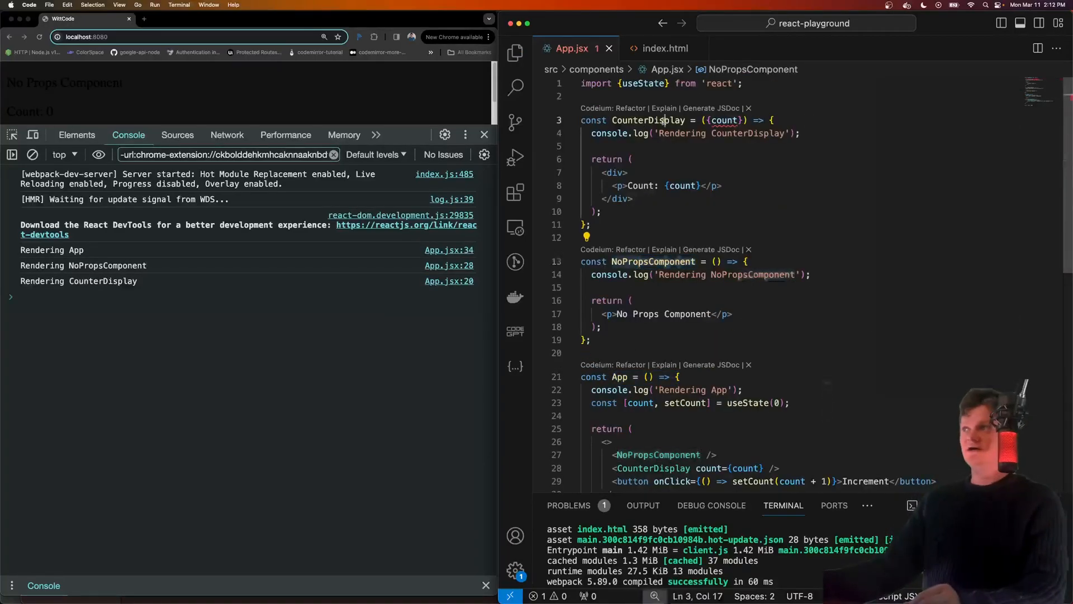
Highlight CounterDisplay, NoPropsComponent and App's count state to explain why all three re-render
{"action": "double_click", "coordinate": [649, 121]}
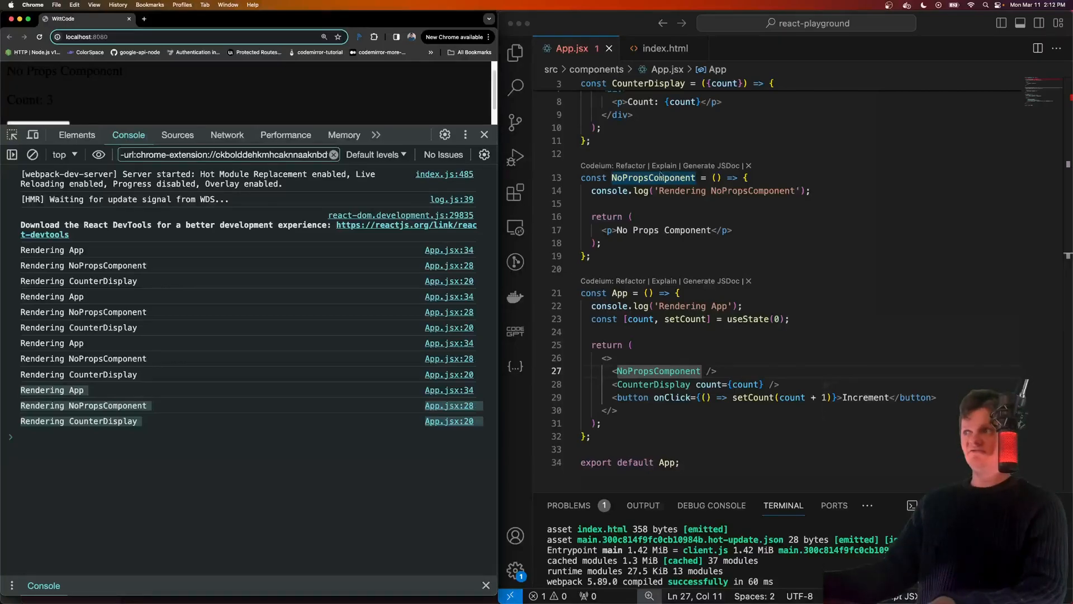
{"action": "double_click", "coordinate": [631, 177]}
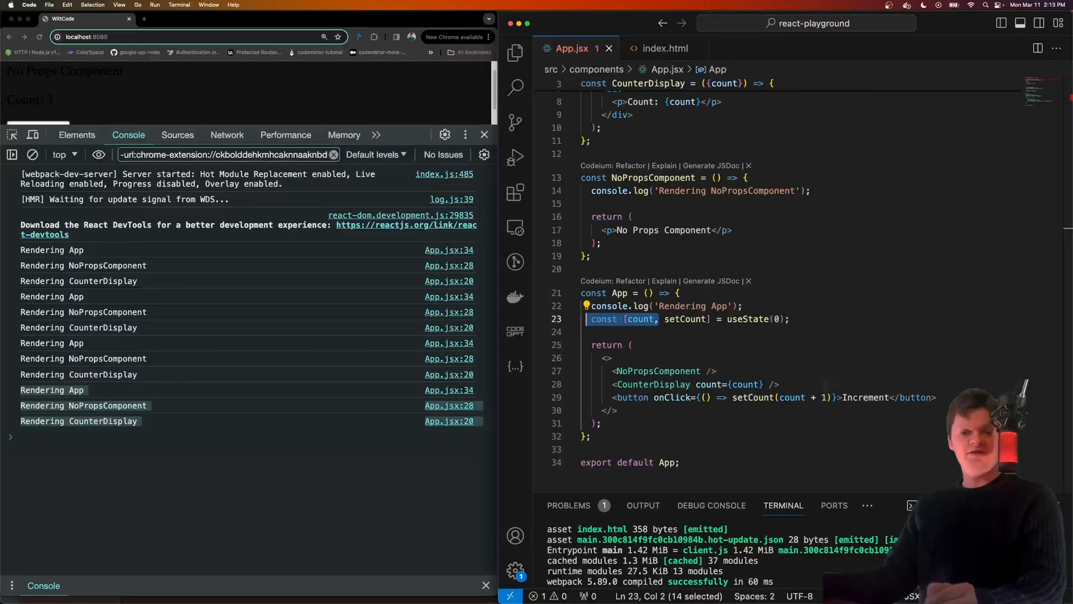
{"action": "left_click", "coordinate": [658, 177]}
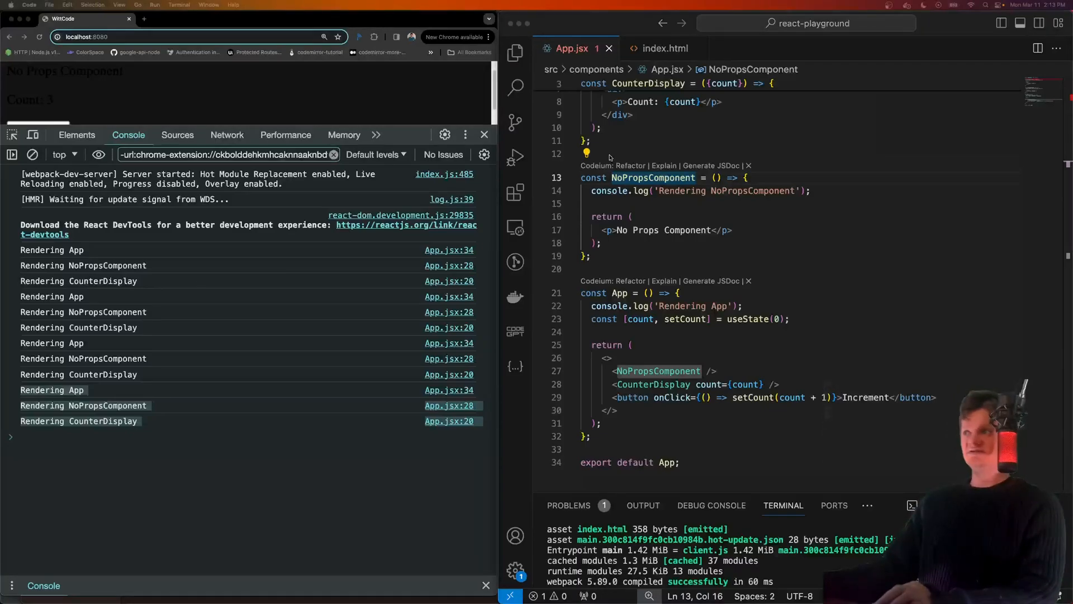
Render {new Date().toString()} in NoPropsComponent and set a readable text color in index.html
{"action": "type", "text": "{new Date().toString()}</p>"}
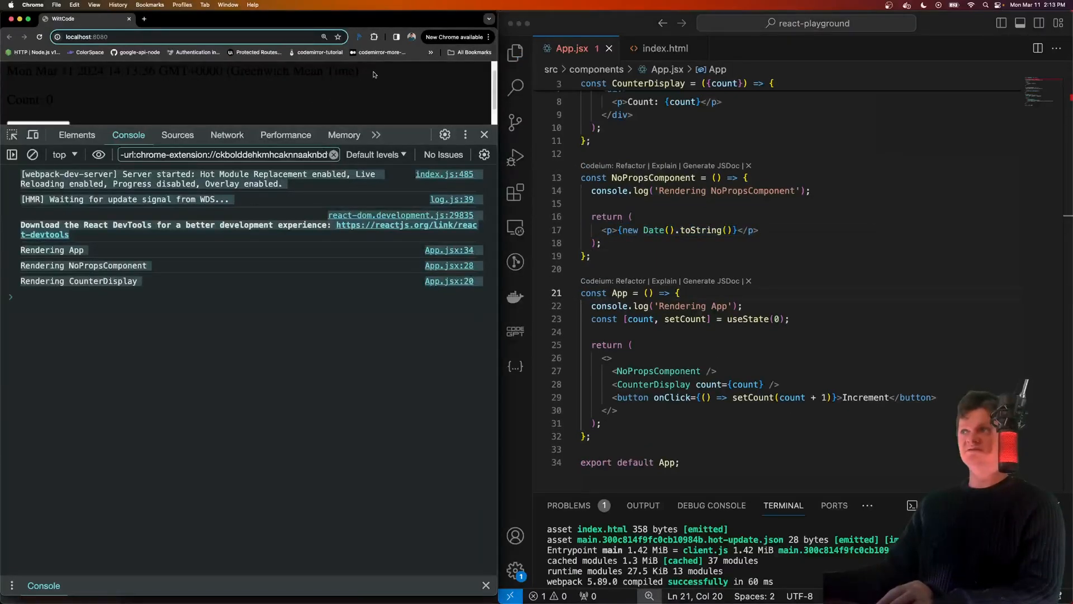
{"action": "left_click", "coordinate": [664, 48]}
{"action": "type", "text": "color:"}
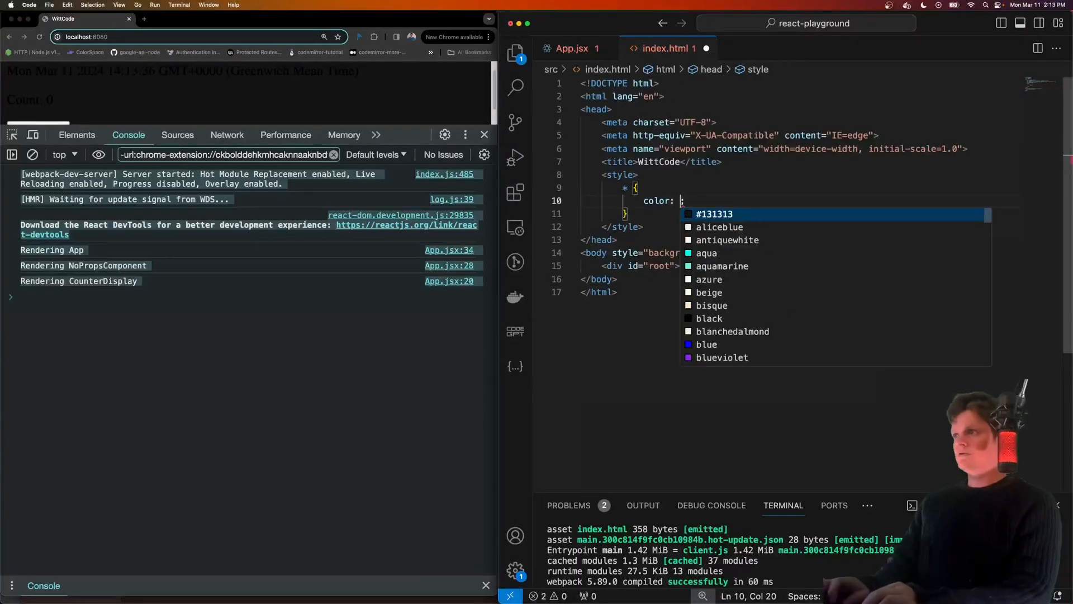
{"action": "left_click", "coordinate": [573, 48]}
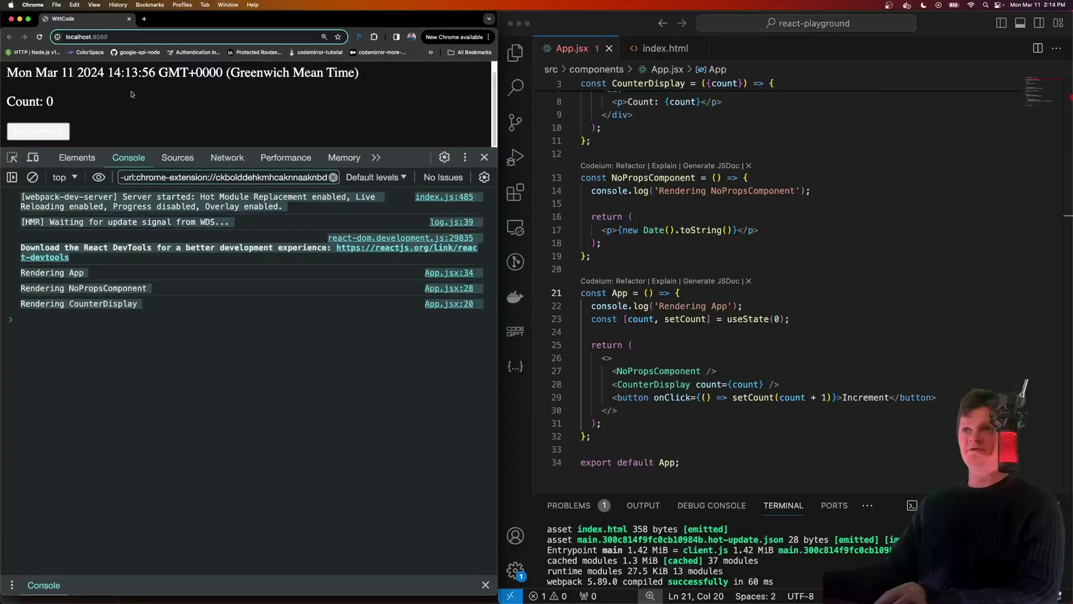
Increment the count in Chrome so the date string and all three render logs update
{"action": "left_click", "coordinate": [38, 132]}
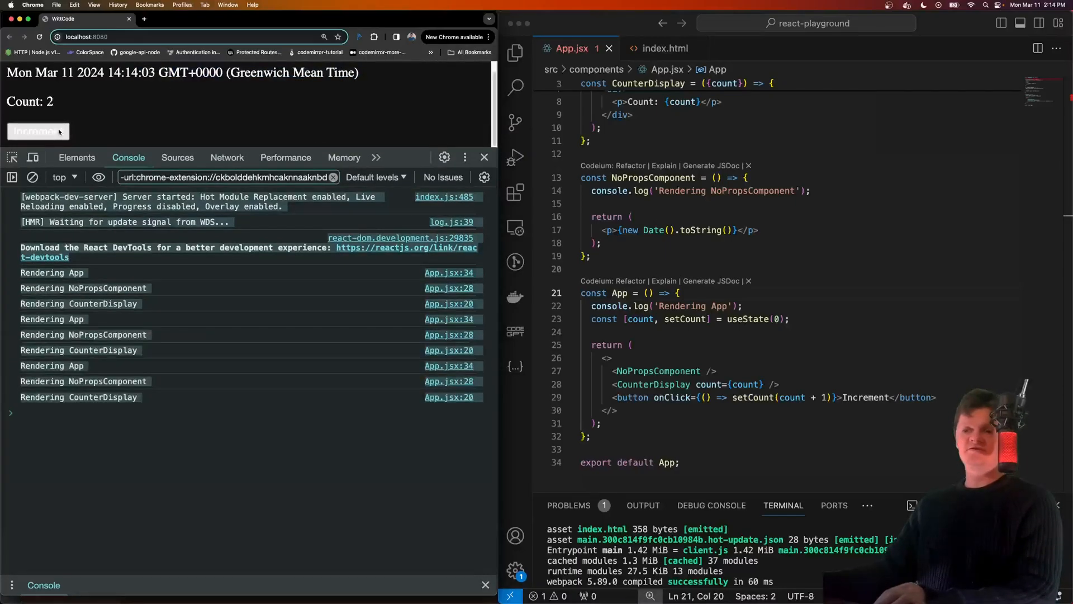
{"action": "left_click", "coordinate": [38, 132]}
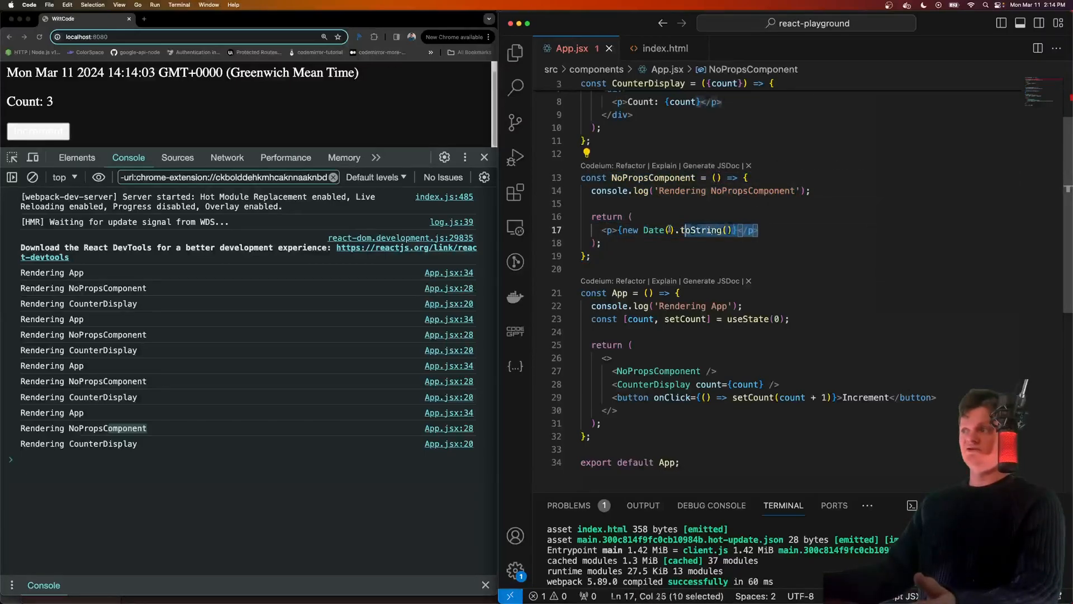
{"action": "mouse_move", "coordinate": [653, 230]}
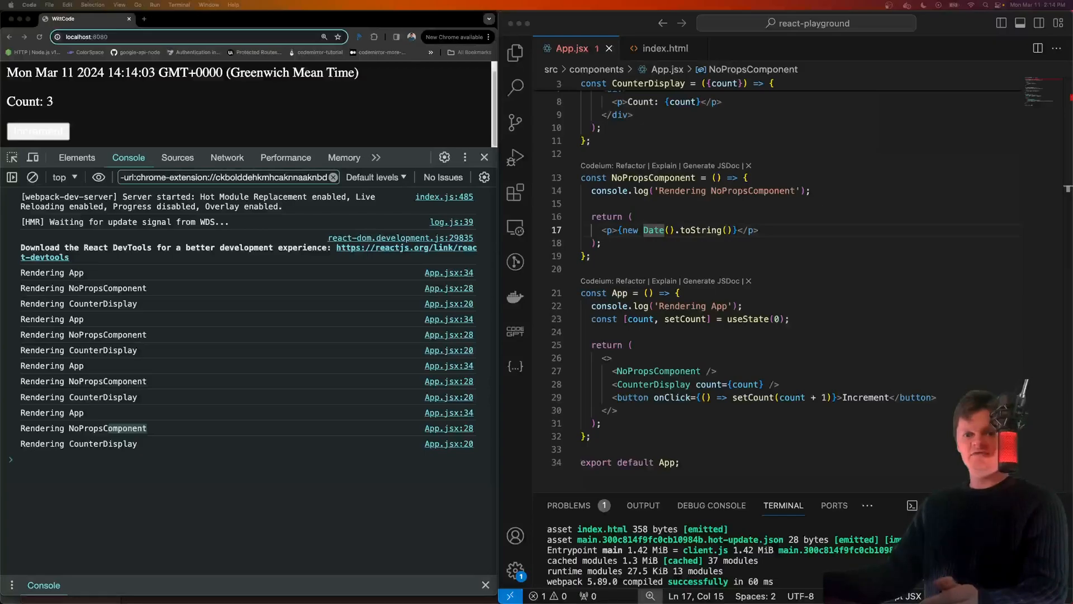
With state inside CounterDisplay, increment repeatedly so only 'Rendering CounterDisplay' logs
{"action": "left_click", "coordinate": [707, 331]}
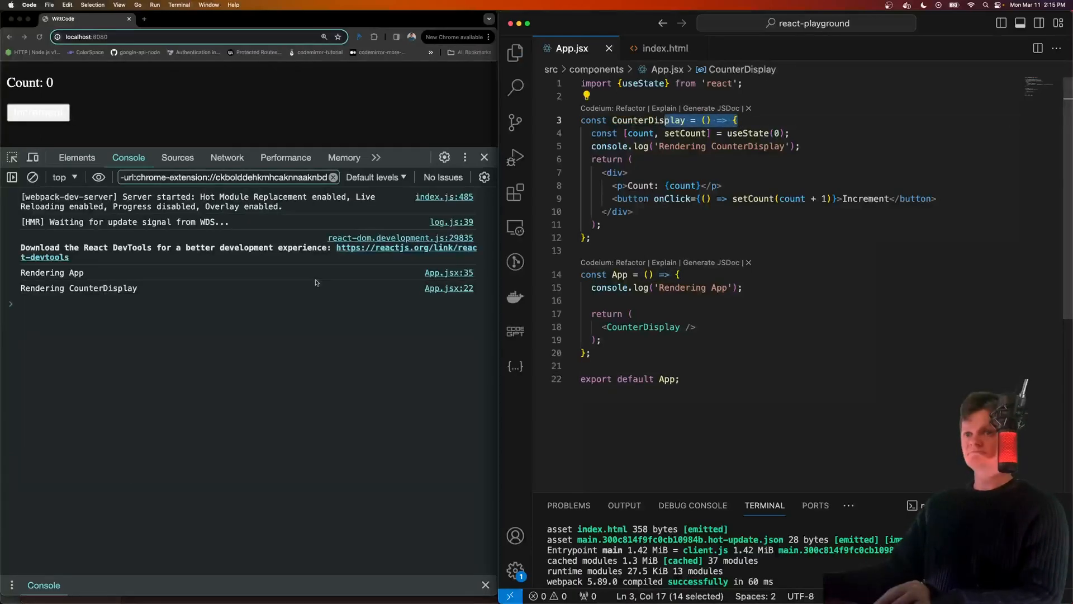
{"action": "left_click", "coordinate": [38, 113]}
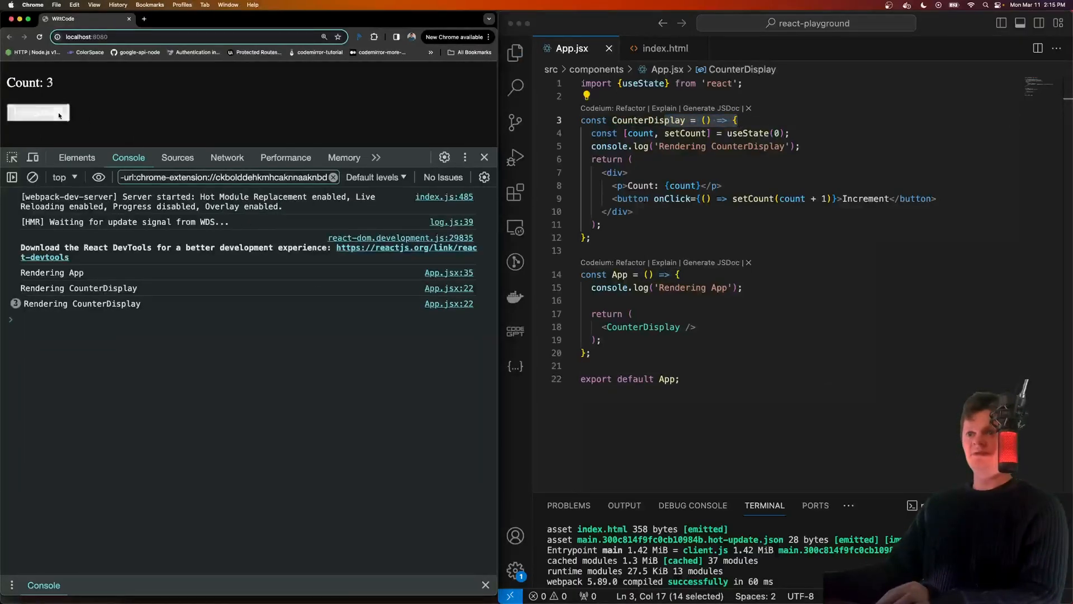
{"action": "left_click", "coordinate": [38, 111]}
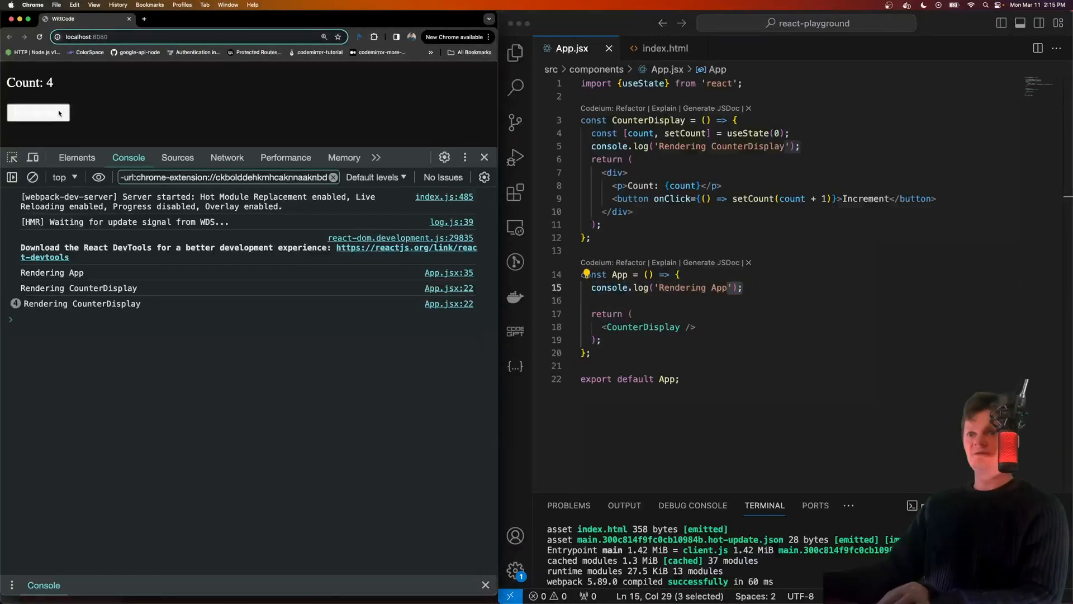
{"action": "left_click", "coordinate": [38, 112]}
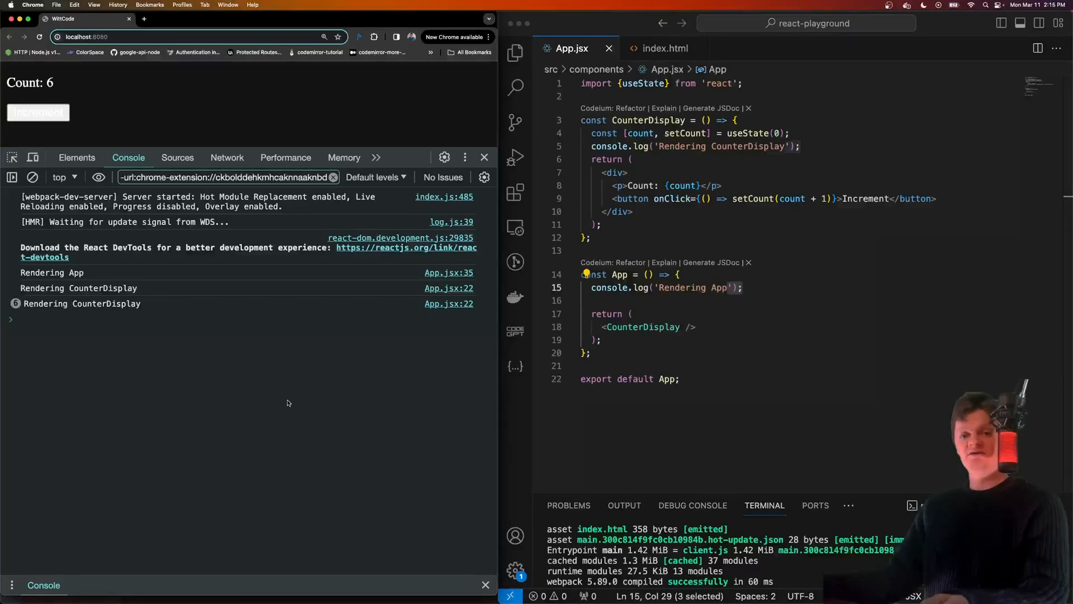
{"action": "mouse_move", "coordinate": [318, 410]}
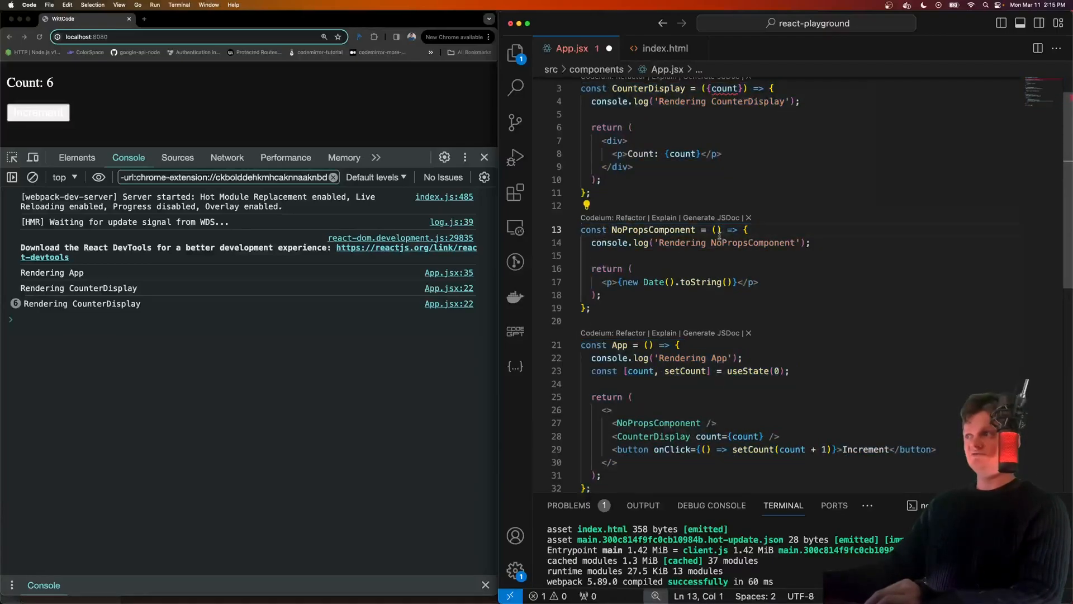
Wrap NoPropsComponent in memo and increment so only App and CounterDisplay log re-renders
{"action": "type", "text": "memo} from 'react';"}
{"action": "type", "text": "memo("}
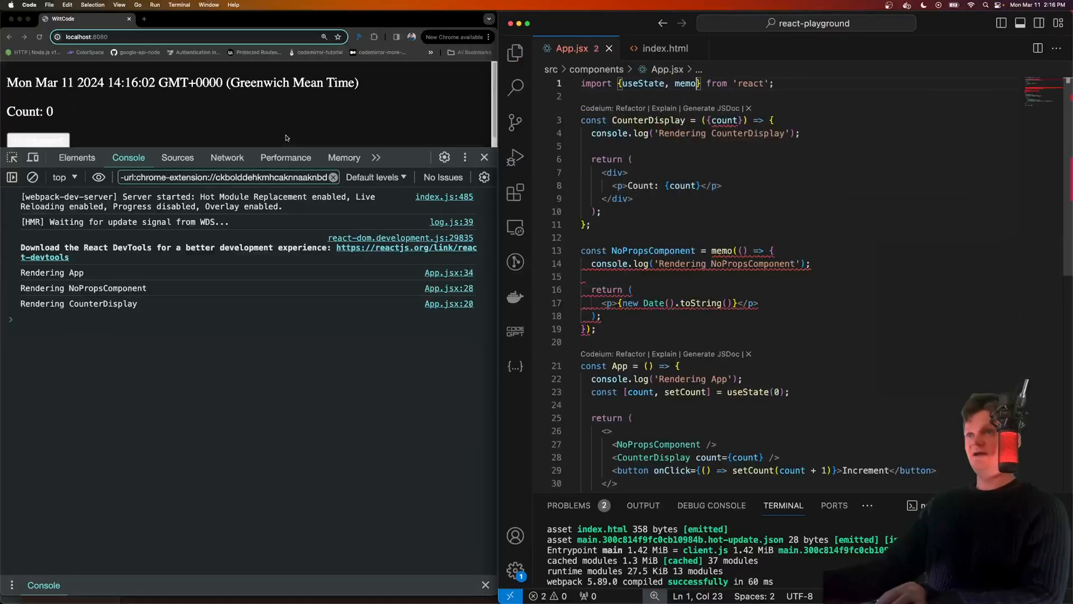
{"action": "left_click", "coordinate": [34, 139]}
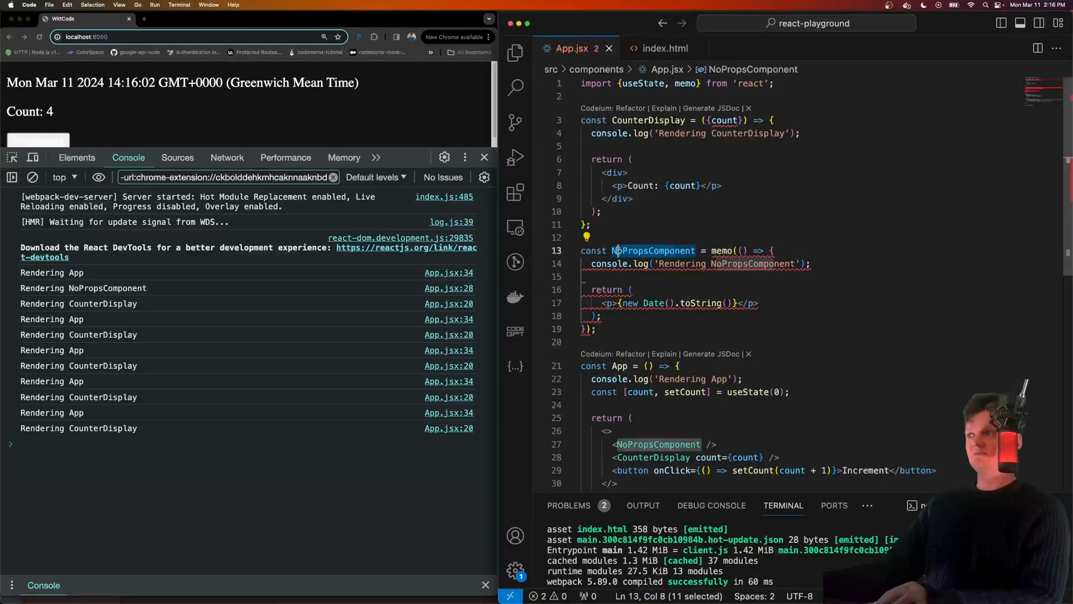
{"action": "left_click", "coordinate": [39, 141]}
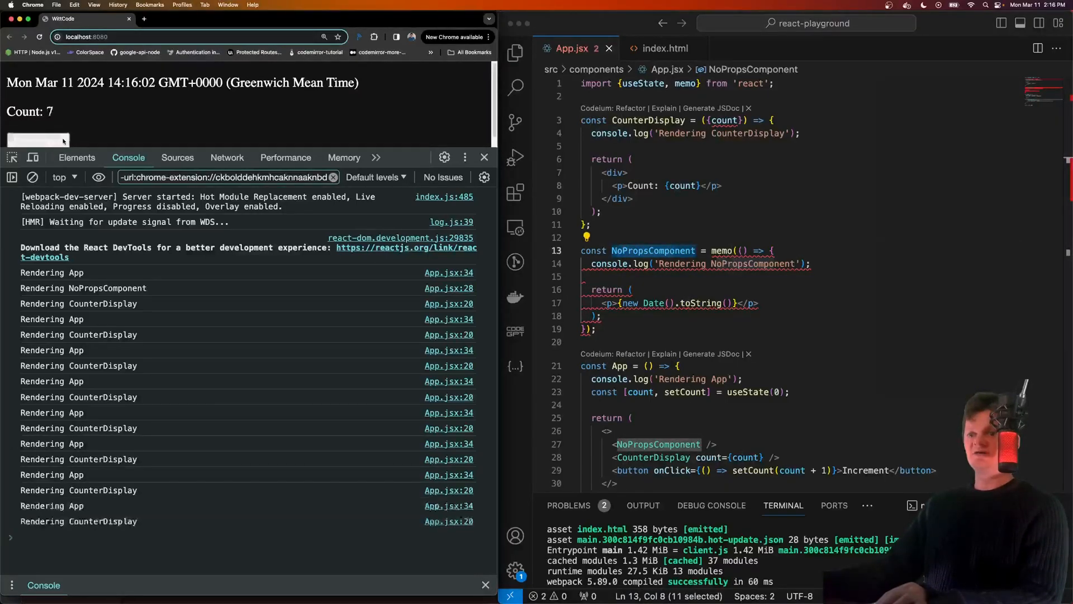
Highlight the memo() call around NoPropsComponent as the reason it stopped re-rendering
{"action": "double_click", "coordinate": [720, 250]}
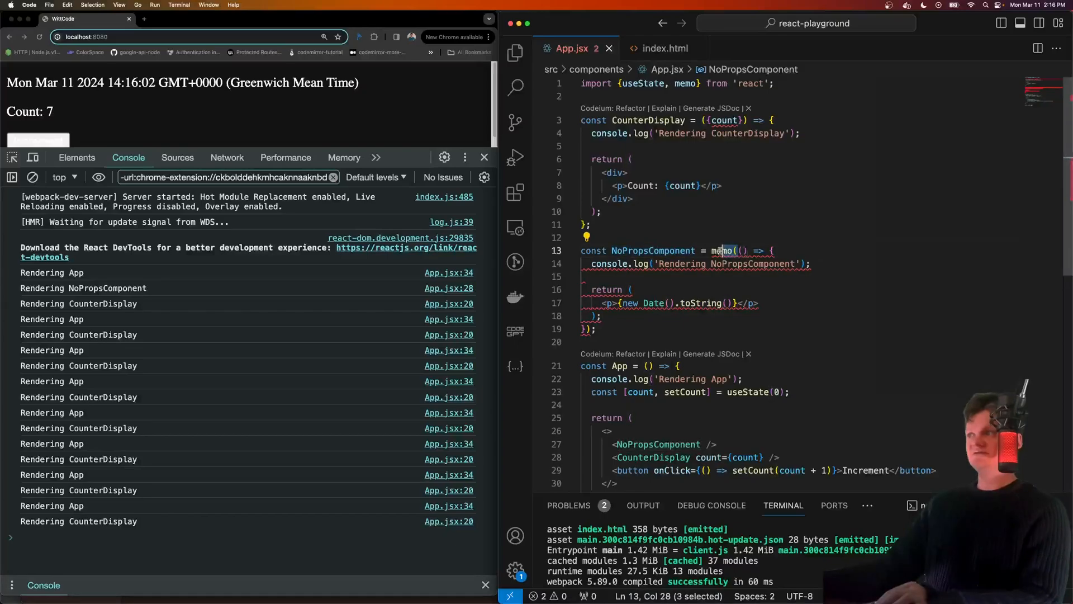
{"action": "double_click", "coordinate": [722, 250]}
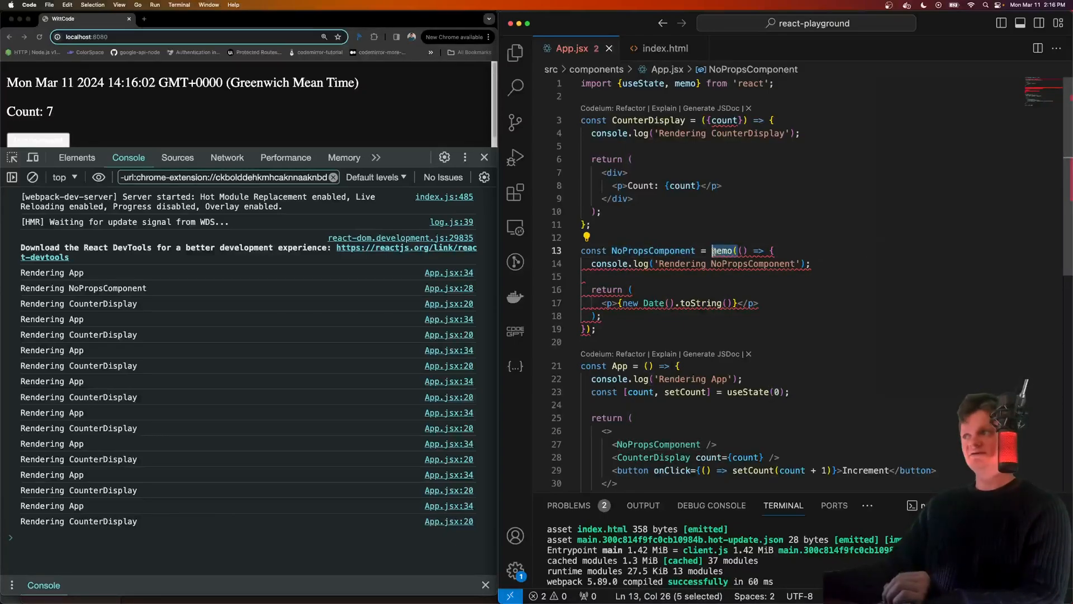
{"action": "mouse_move", "coordinate": [723, 251]}
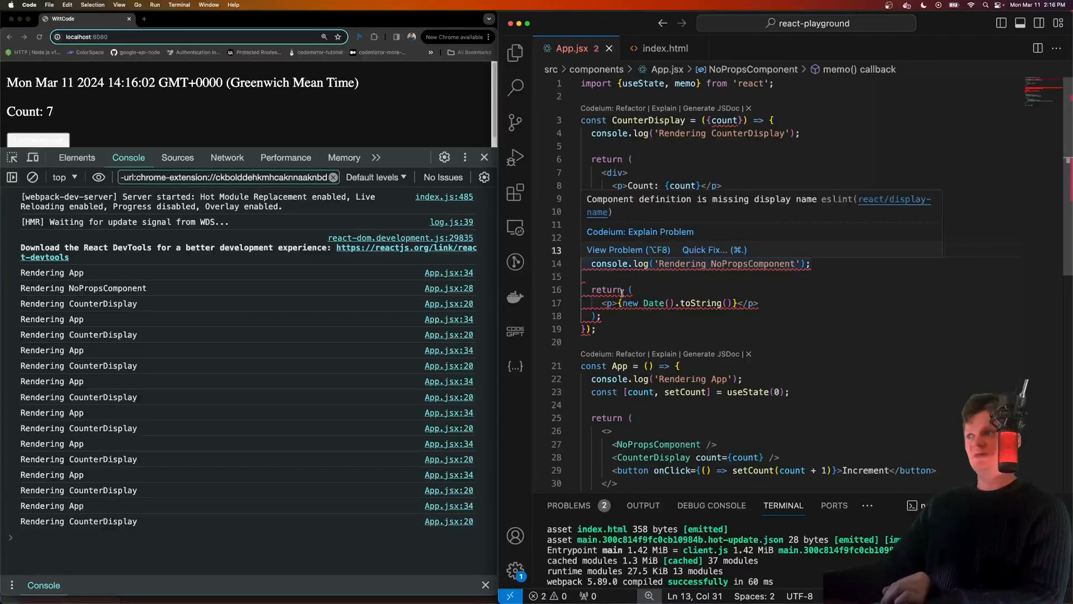